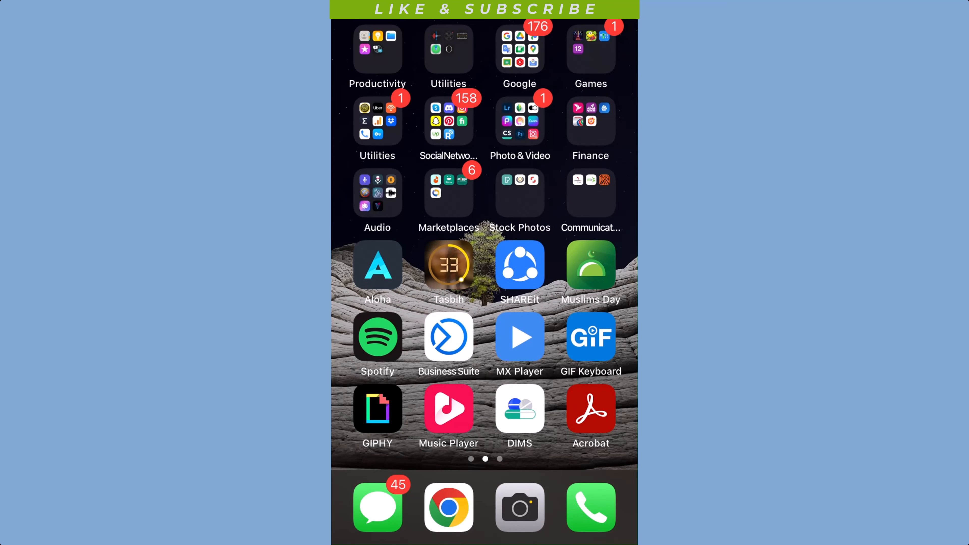
# Step: Swipe back to the first Home Screen page where Settings lives
pyautogui.hscroll(3)
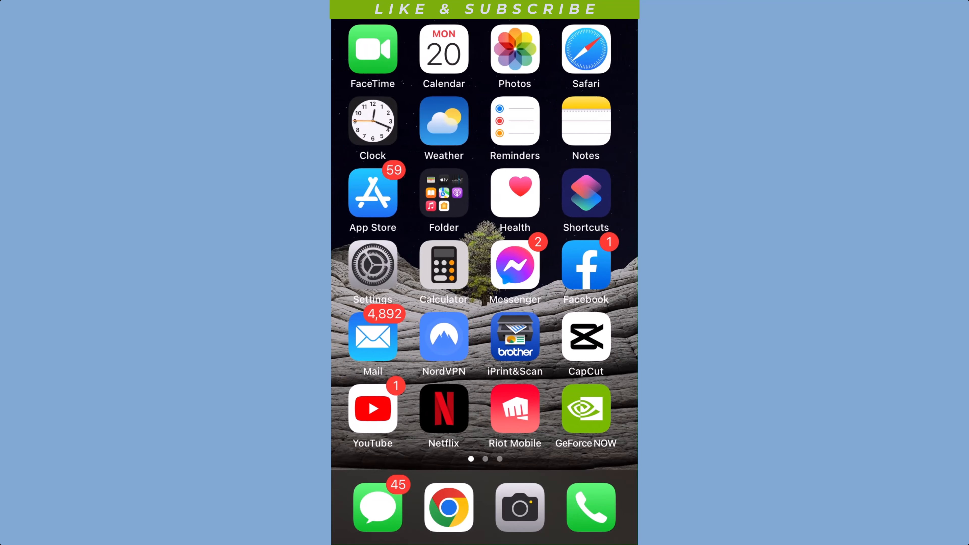
# Step: Go from Settings to the Screen Time page showing the daily average
pyautogui.click(373, 264)
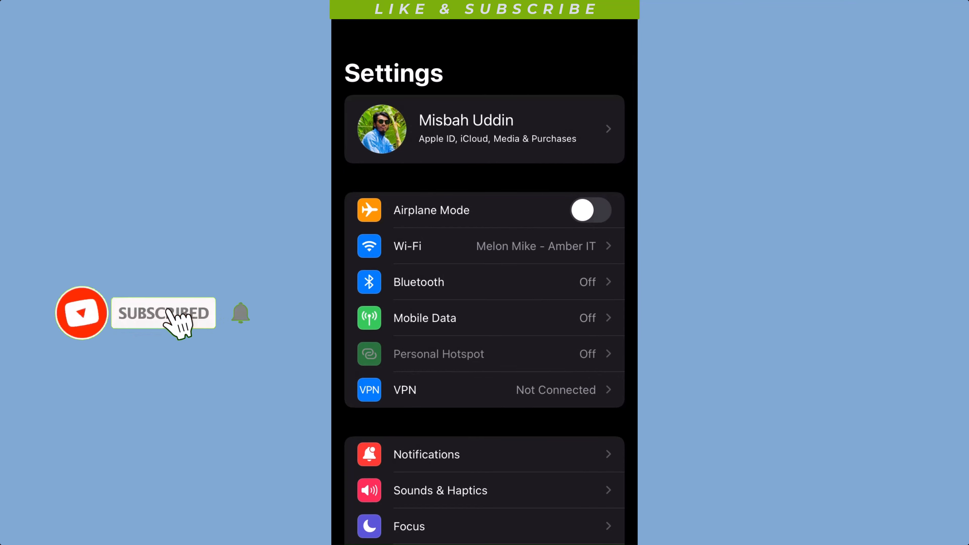
pyautogui.scroll(-3)
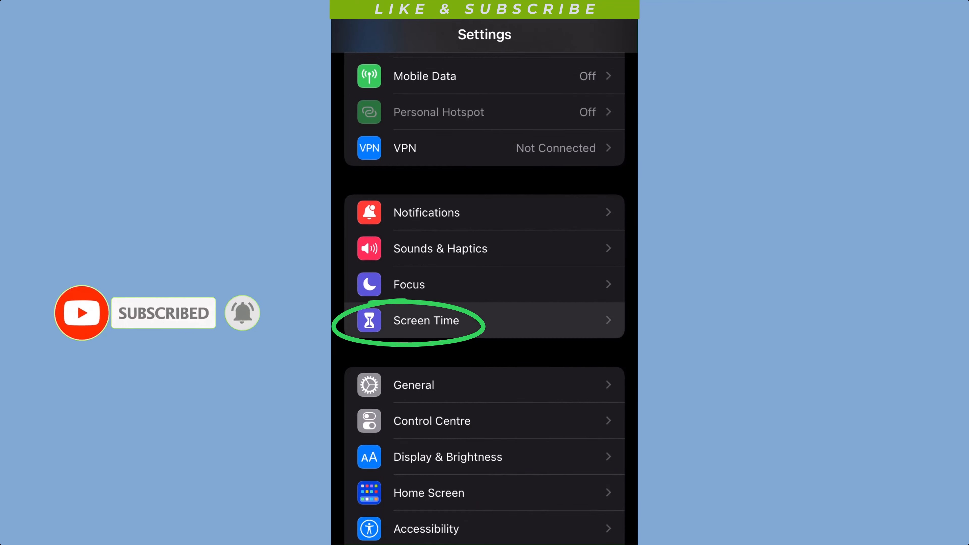
pyautogui.click(426, 320)
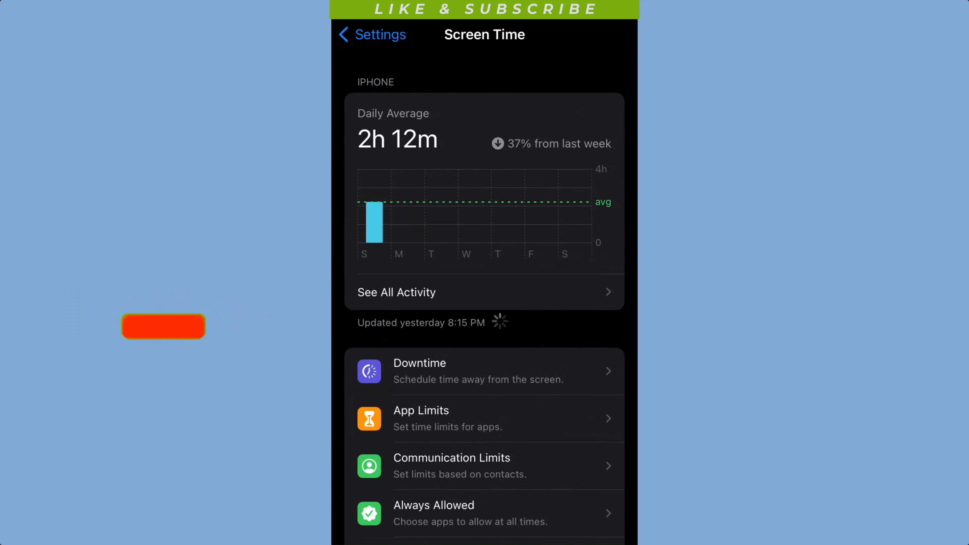
# Step: Start a new limit under App Limits, reaching the Choose Apps category list
pyautogui.click(486, 418)
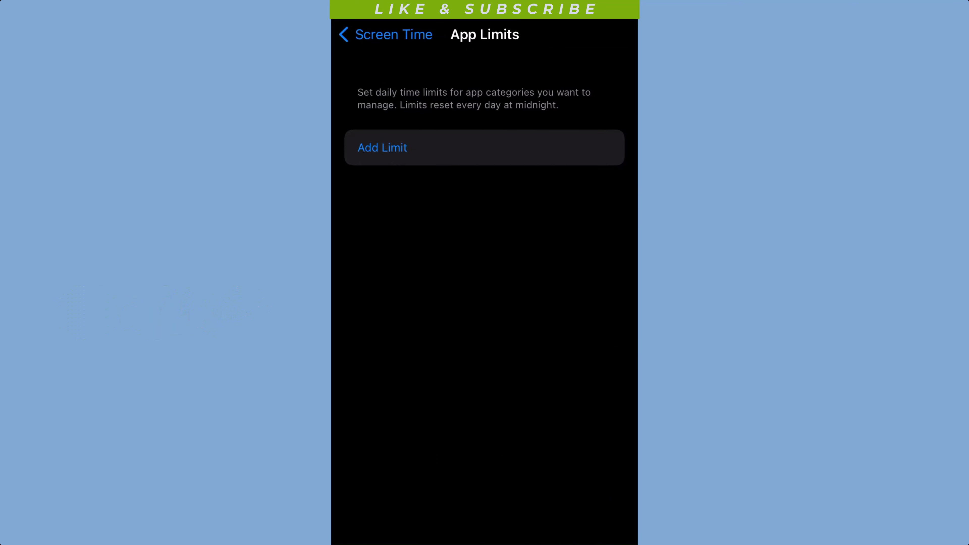
pyautogui.click(382, 147)
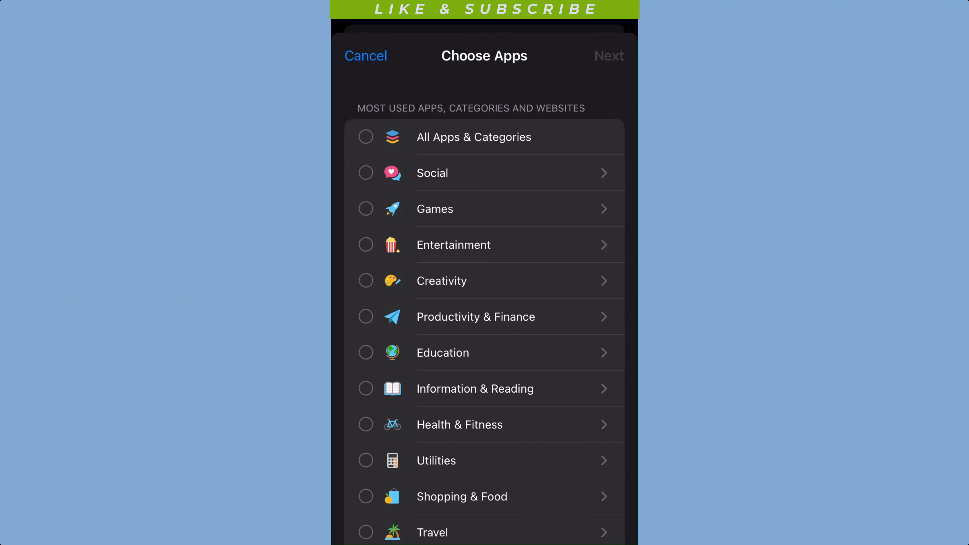
# Step: Select Figgerits, Alien Shooter and Twelve under Games and continue to the time setup
pyautogui.click(366, 208)
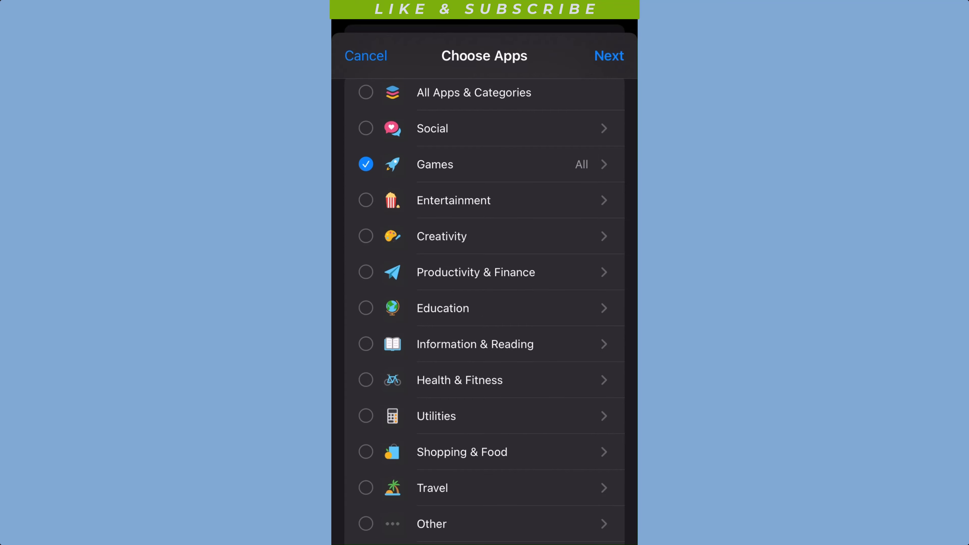
pyautogui.click(591, 165)
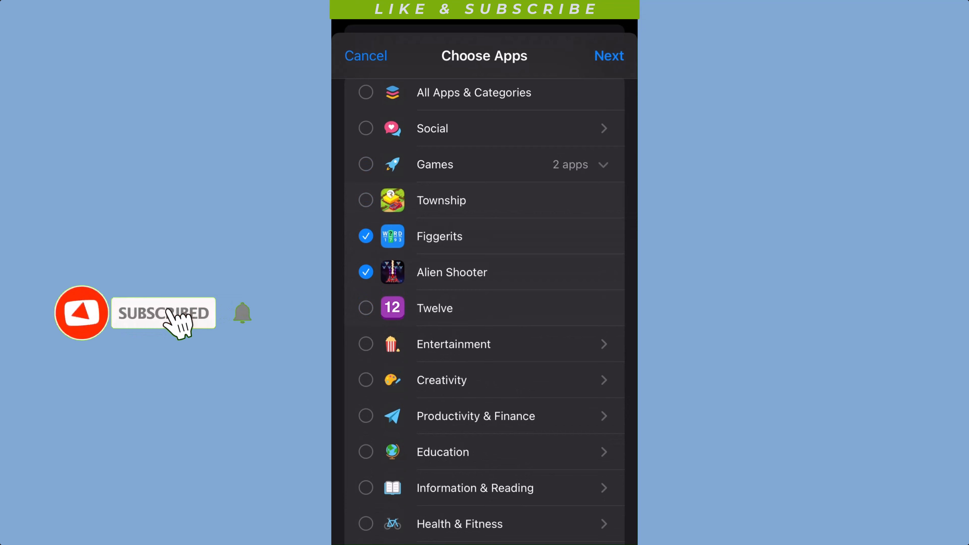
pyautogui.click(365, 308)
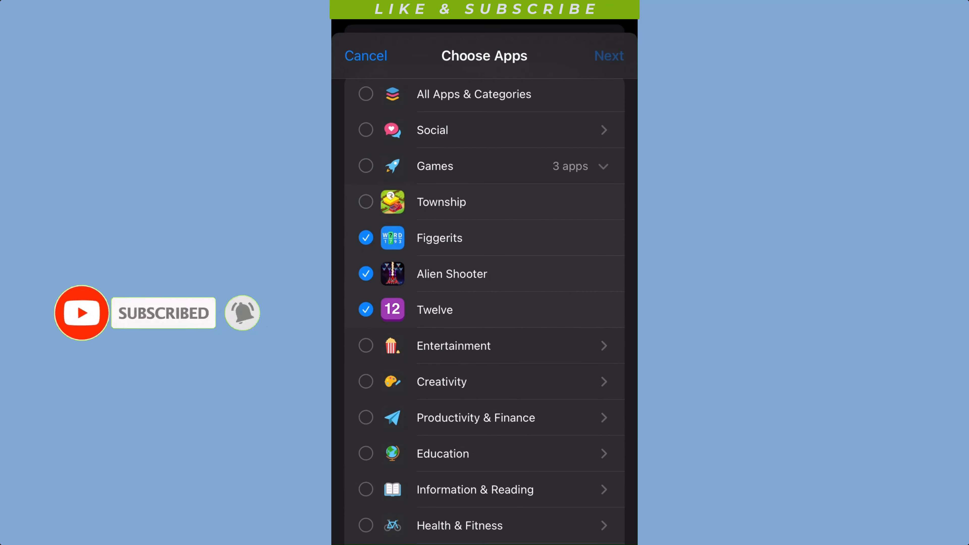
pyautogui.click(609, 56)
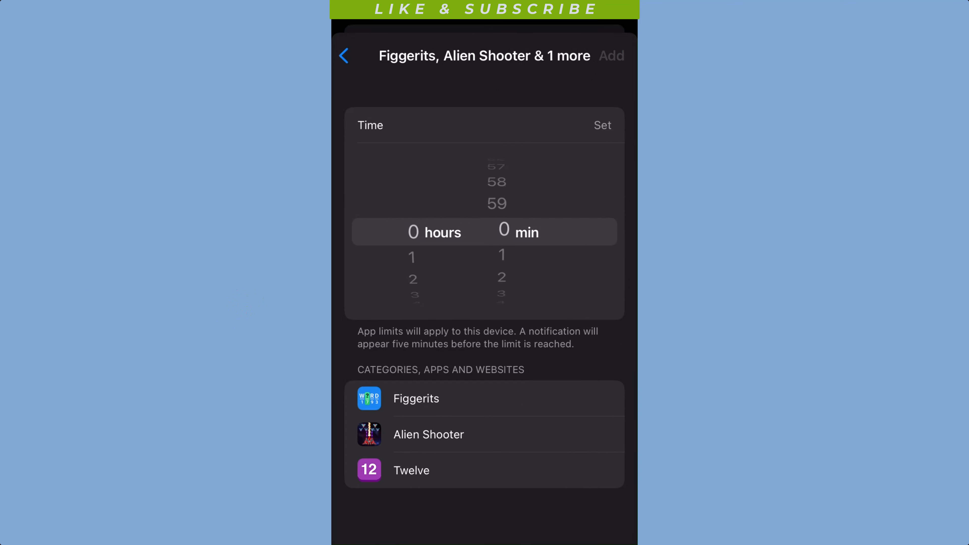
# Step: Save a 1-minute daily limit for the three games and return to the Home Screen
pyautogui.scroll(-3)
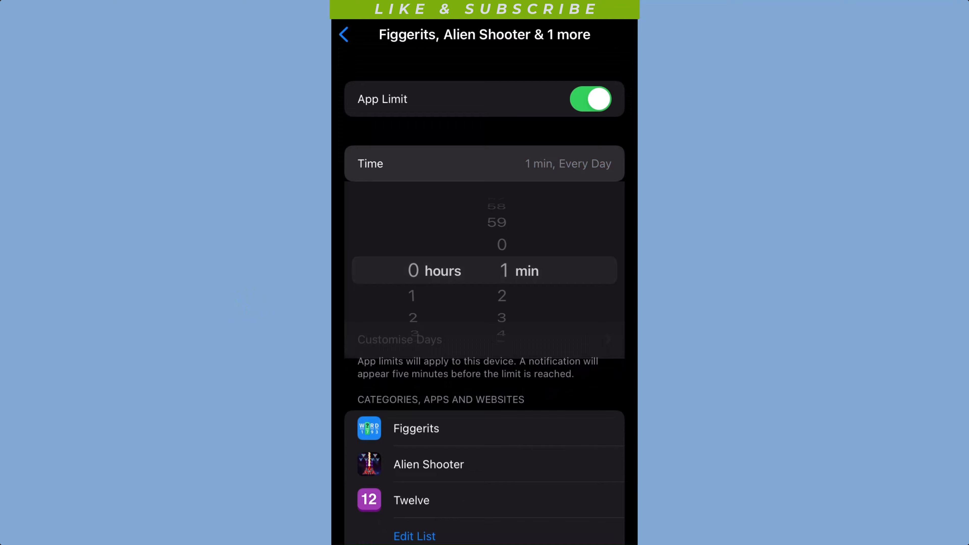
pyautogui.click(484, 163)
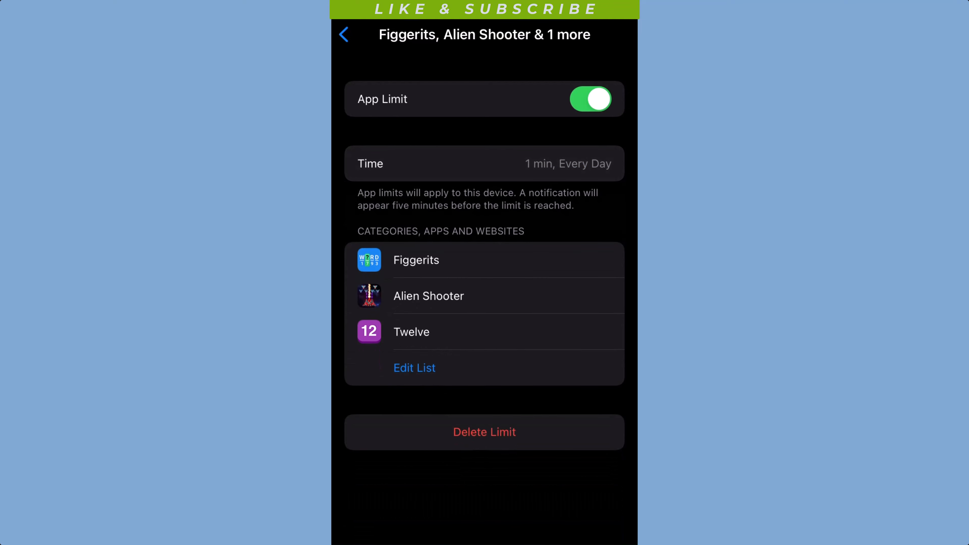
pyautogui.click(344, 35)
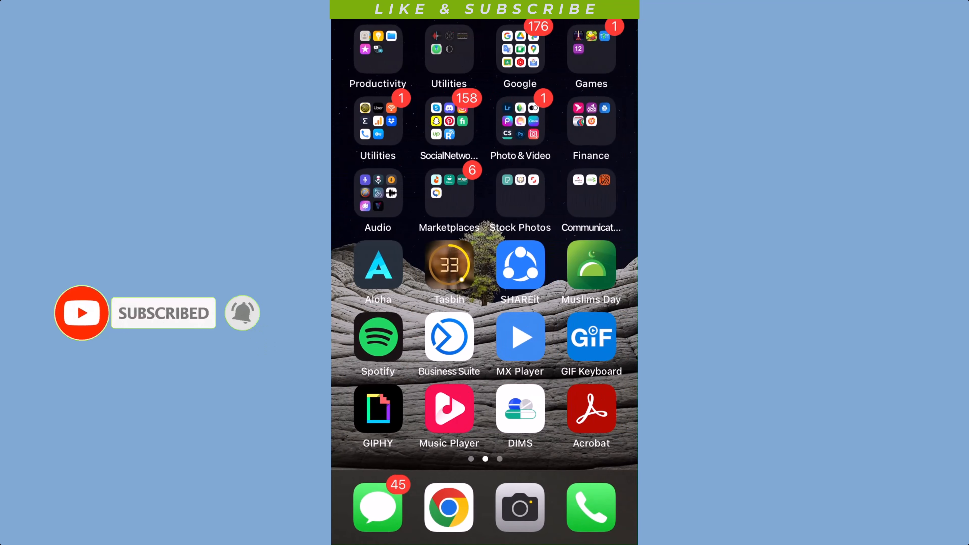
# Step: Launch Alien Shooter from the Games folder, hitting the Time Limit block screen
pyautogui.click(591, 49)
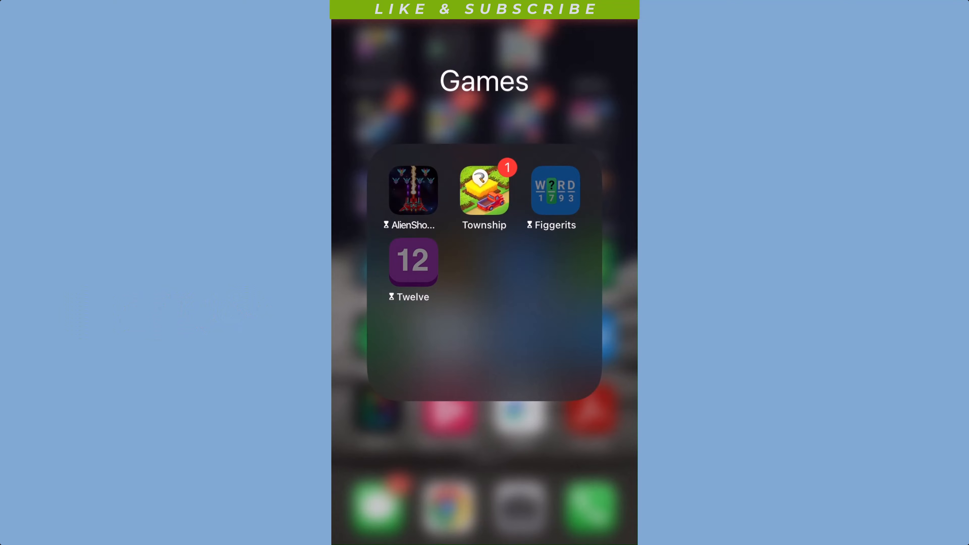
pyautogui.click(412, 190)
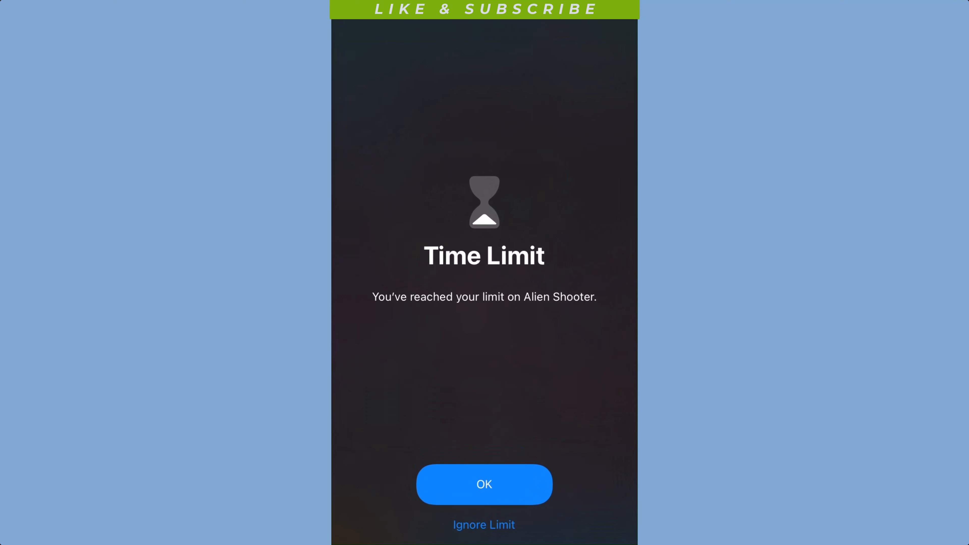